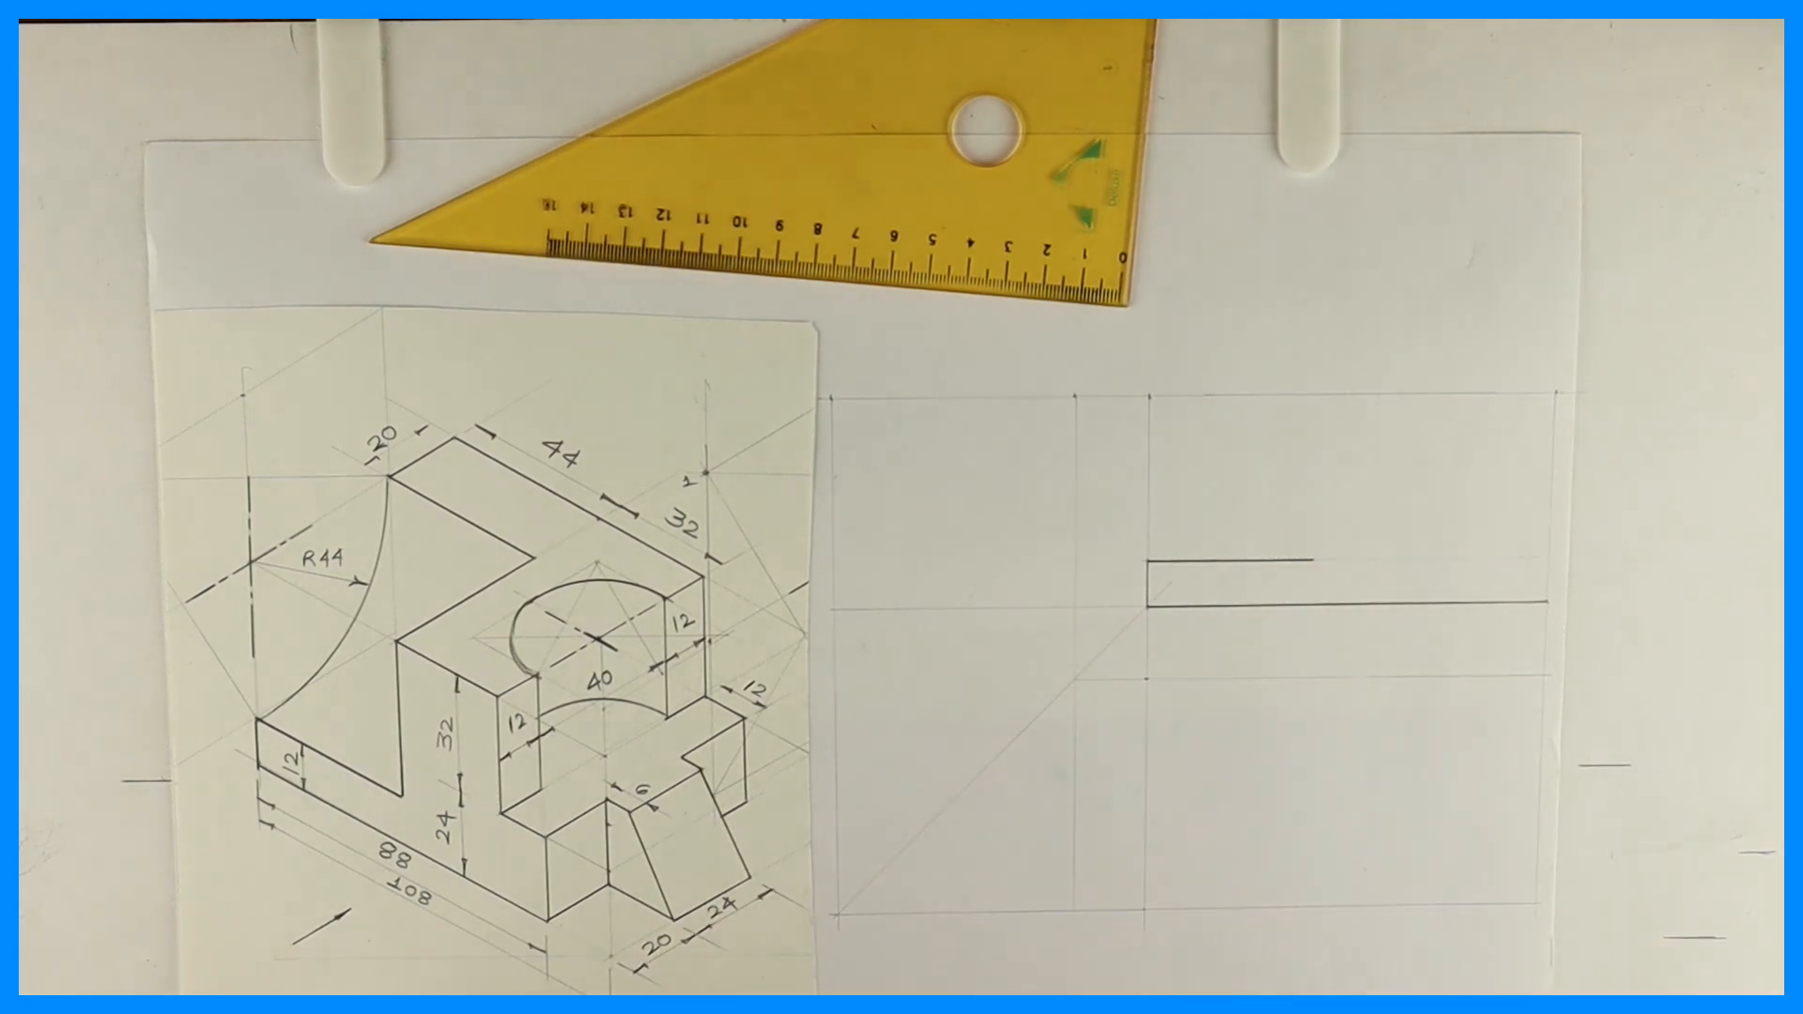
{"action": "left_click_drag", "start_coordinate": [747, 173], "coordinate": [172, 863]}
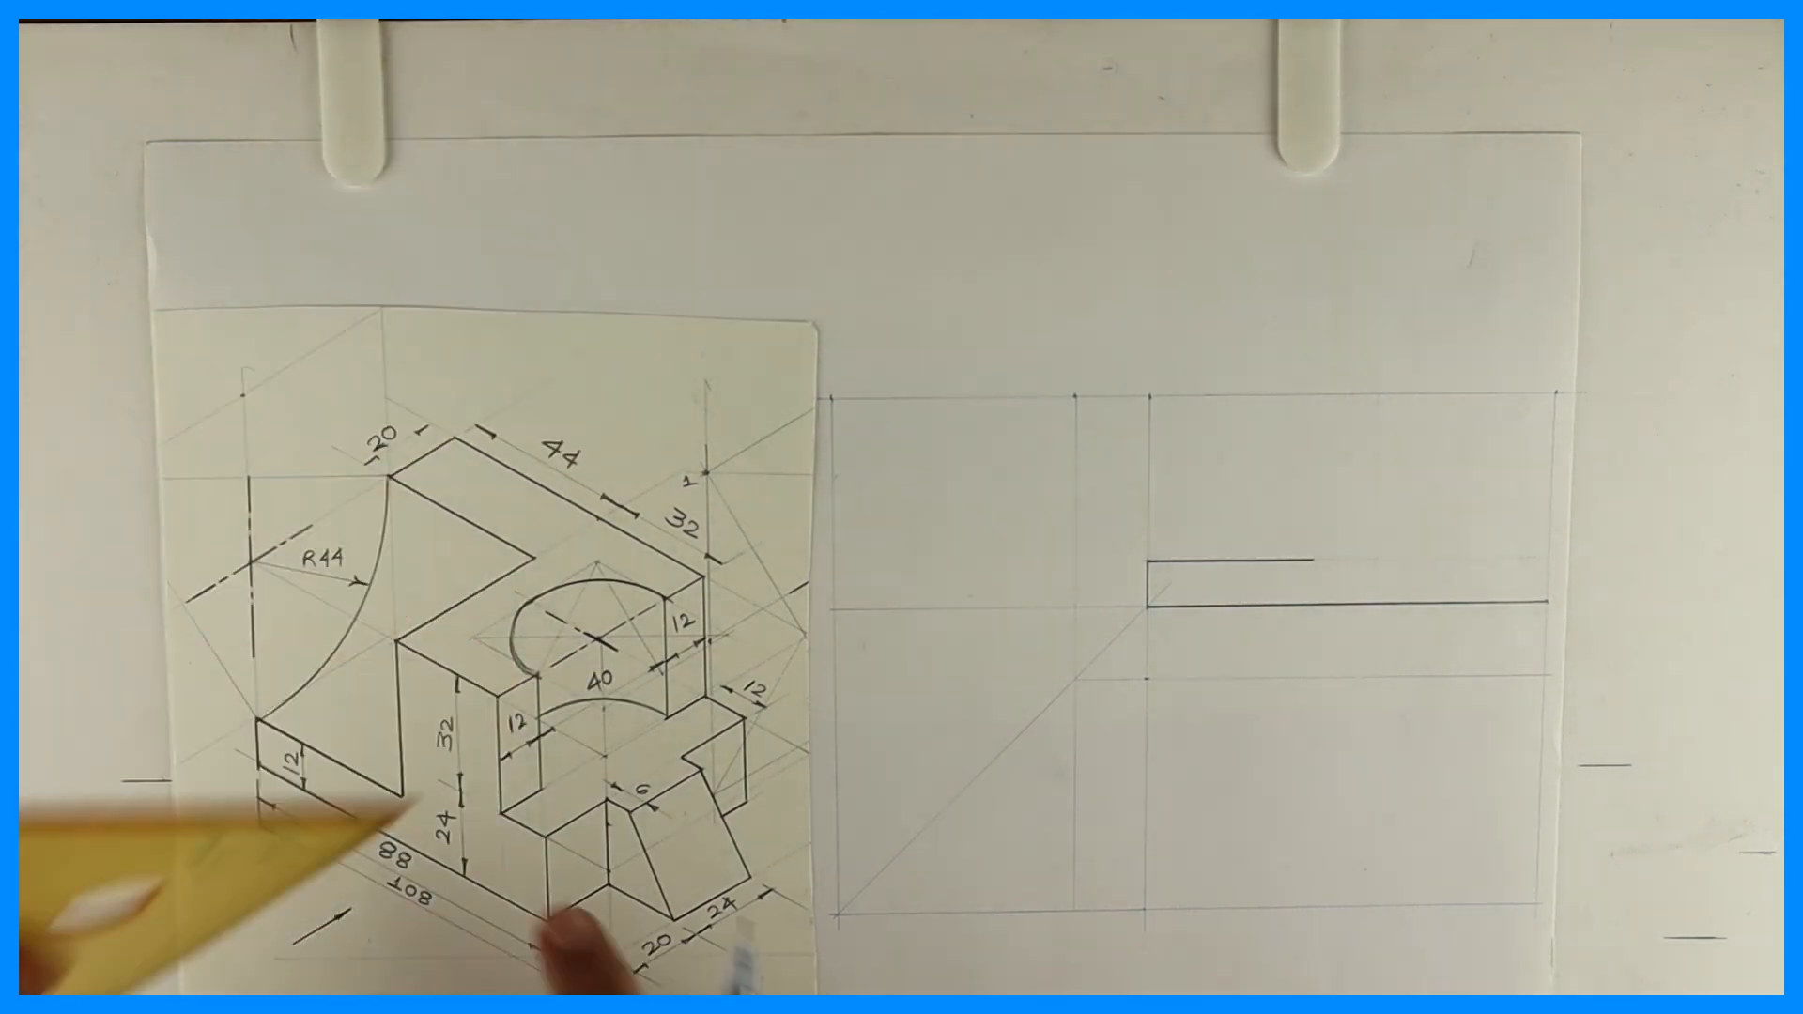